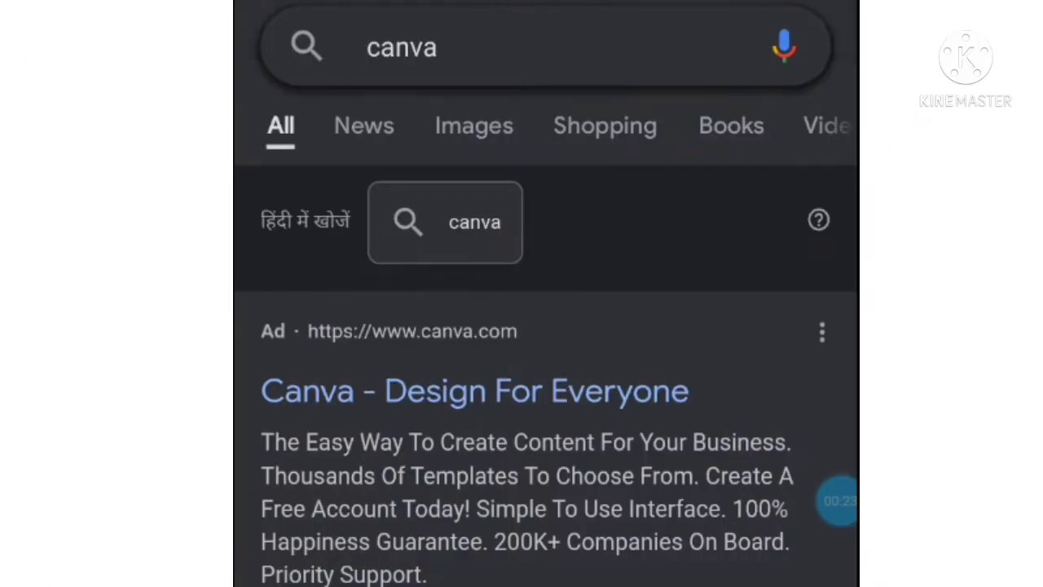
Scroll the home screen past Recent designs and Instagram Posts to the polaroid collage template.
{"action": "scroll", "scroll_direction": "down", "scroll_amount": 3}
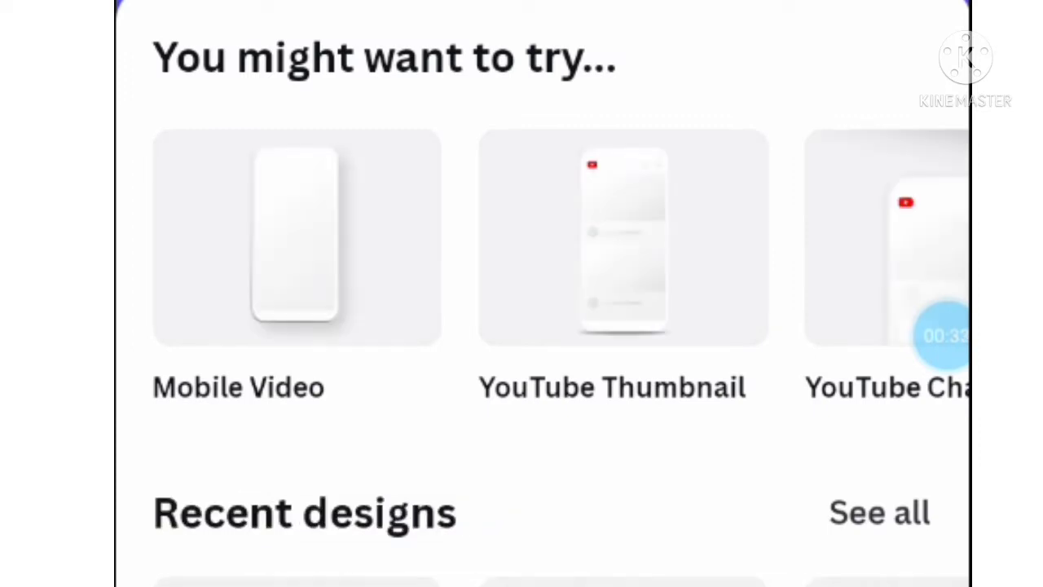
{"action": "scroll", "scroll_direction": "down", "scroll_amount": 3}
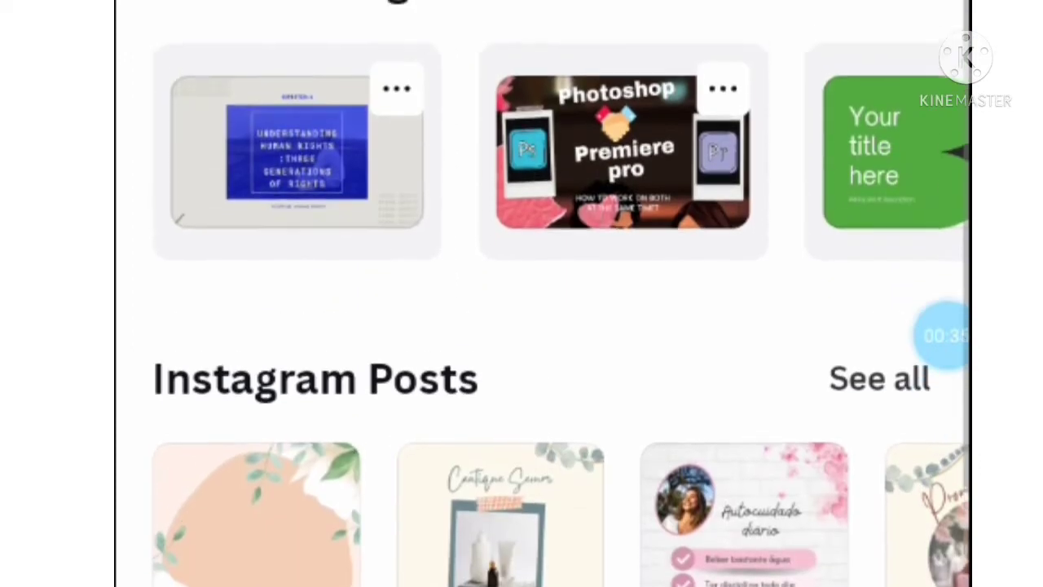
{"action": "scroll", "scroll_direction": "down", "scroll_amount": 3}
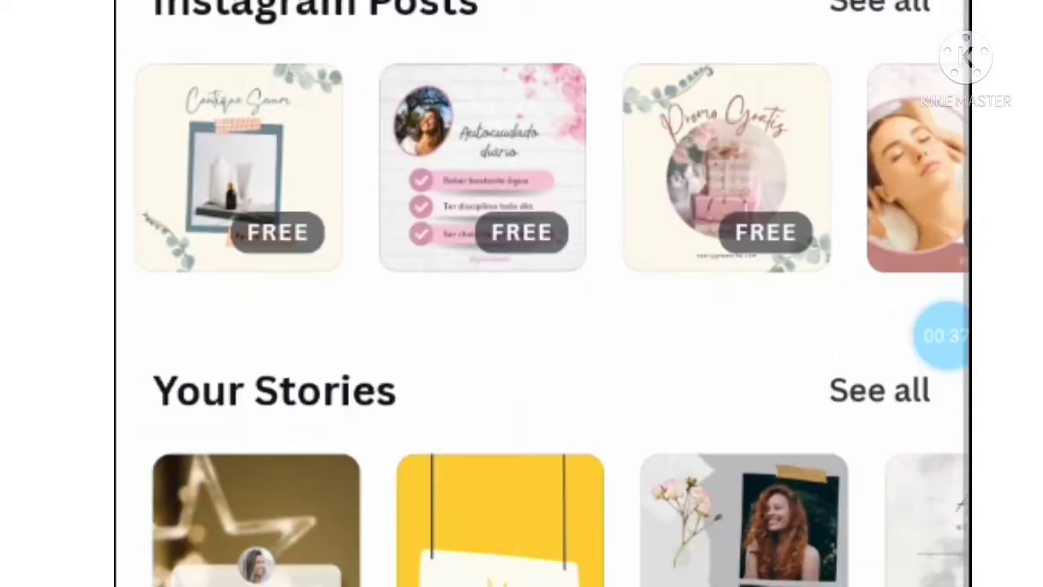
{"action": "scroll", "scroll_direction": "down", "scroll_amount": 3}
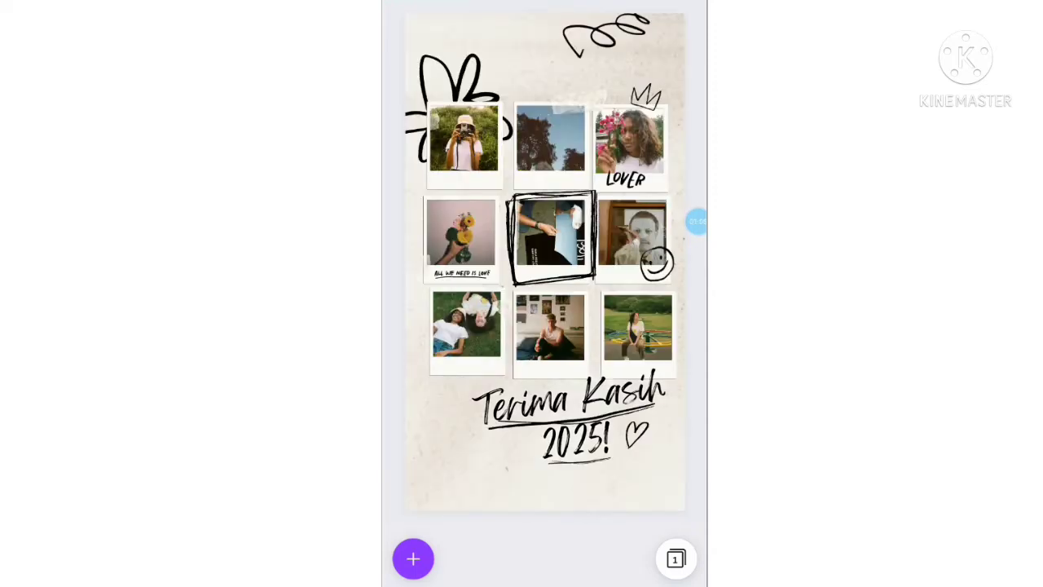
Delete the top-left, LOVER and remaining polaroid photos, then bring up the elements library.
{"action": "left_click", "coordinate": [463, 145]}
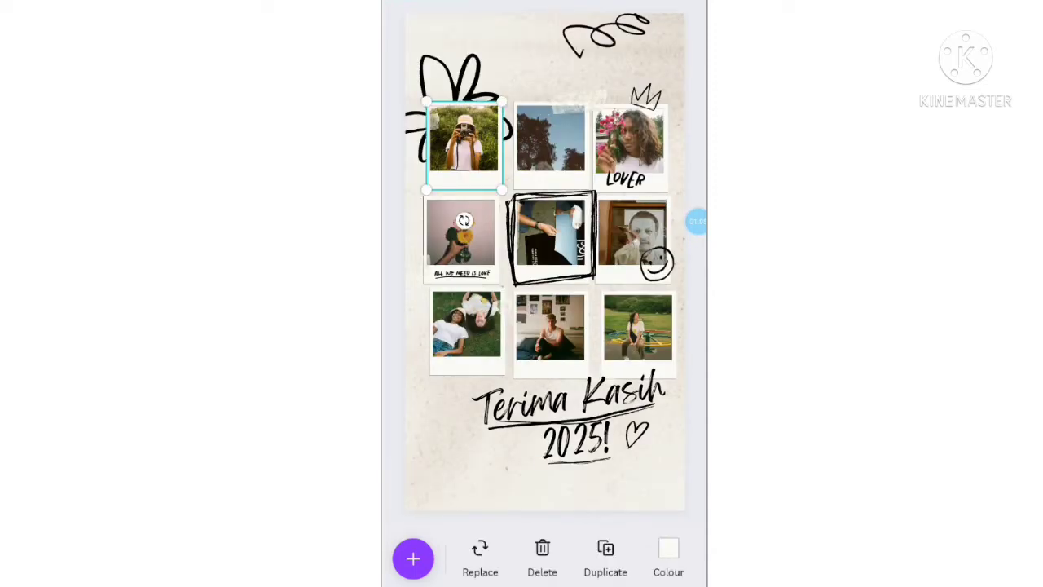
{"action": "left_click", "coordinate": [541, 554]}
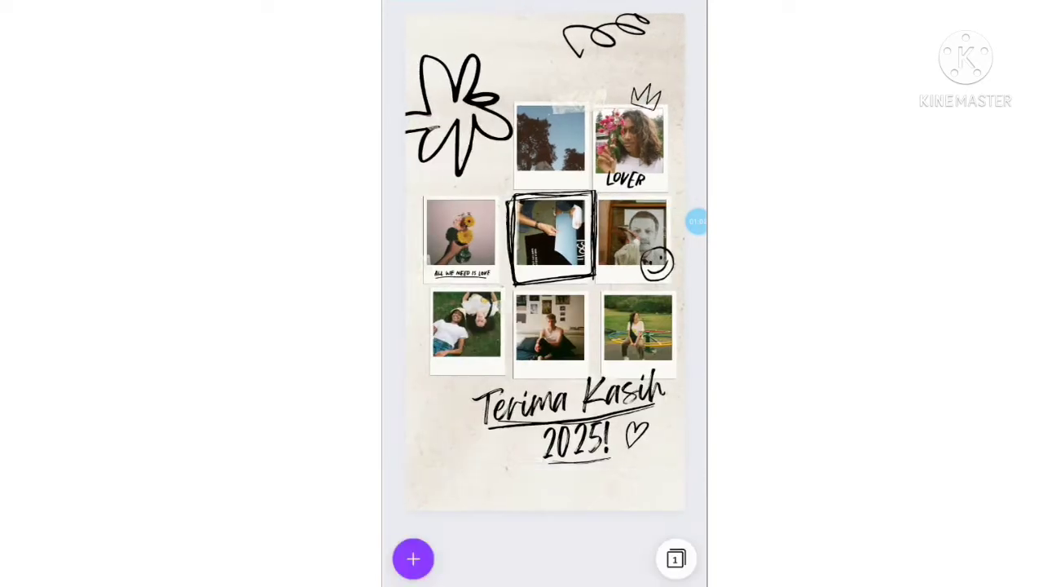
{"action": "left_click", "coordinate": [627, 146]}
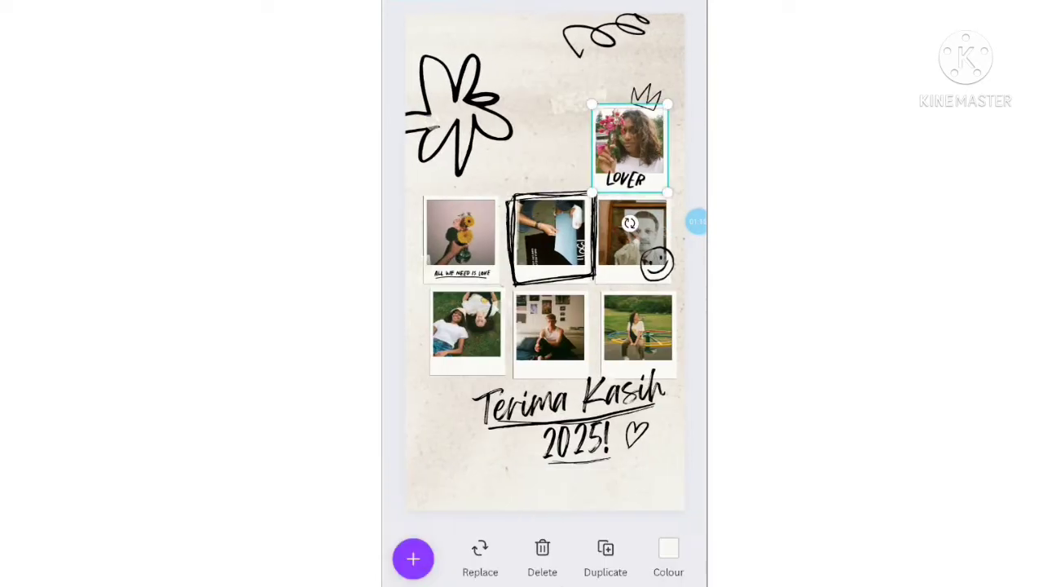
{"action": "left_click", "coordinate": [541, 557]}
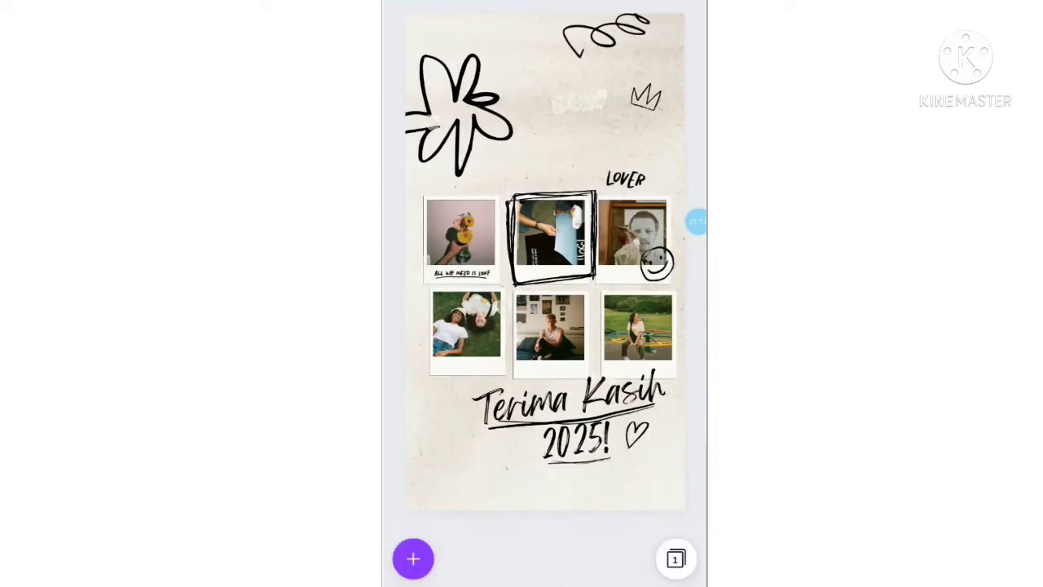
{"action": "left_click", "coordinate": [551, 236]}
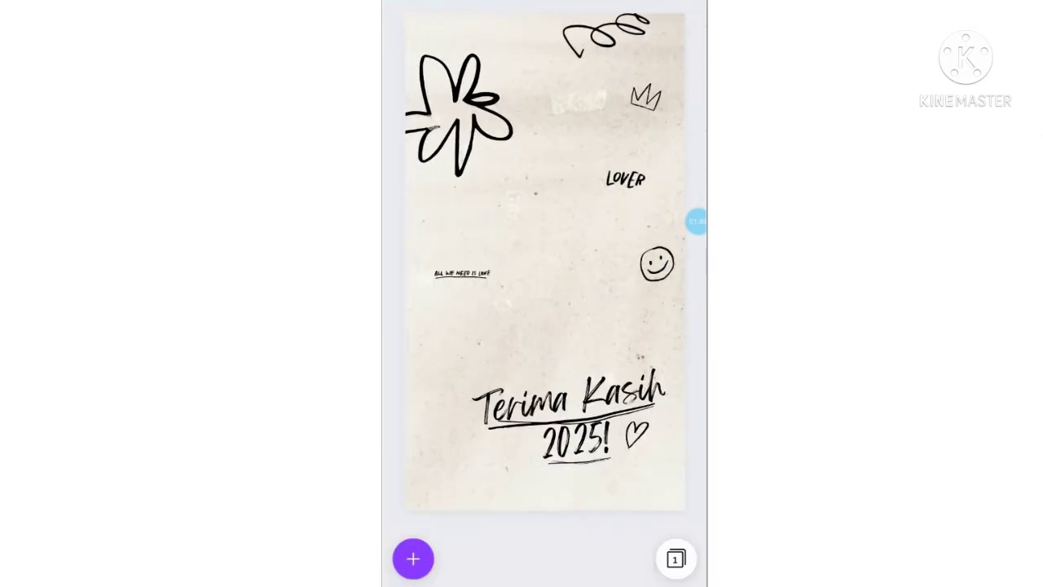
{"action": "left_click", "coordinate": [414, 557]}
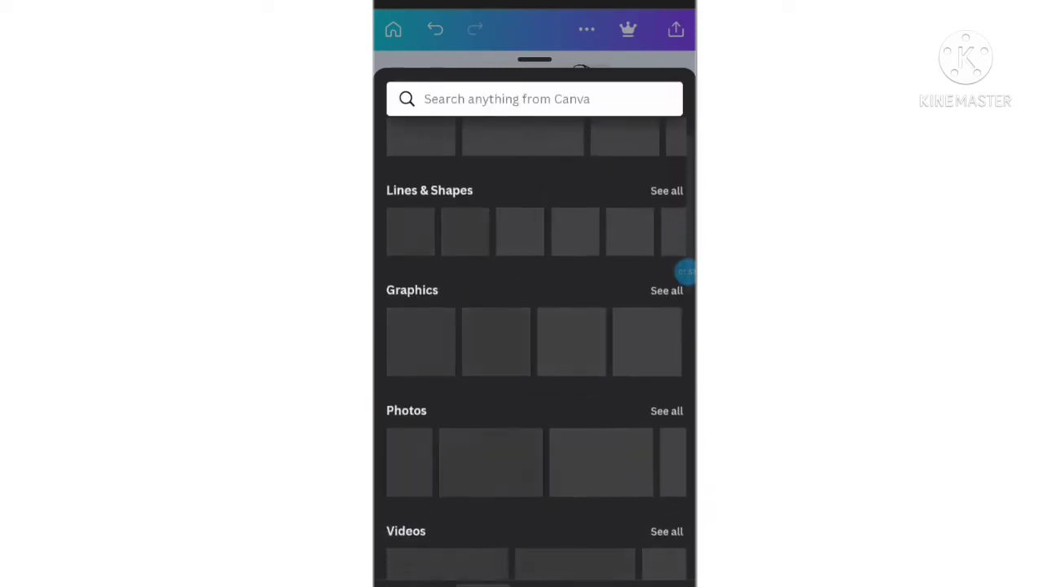
Scroll the Elements panel to Frames and show the full Frames collection.
{"action": "scroll", "scroll_direction": "down", "scroll_amount": 3}
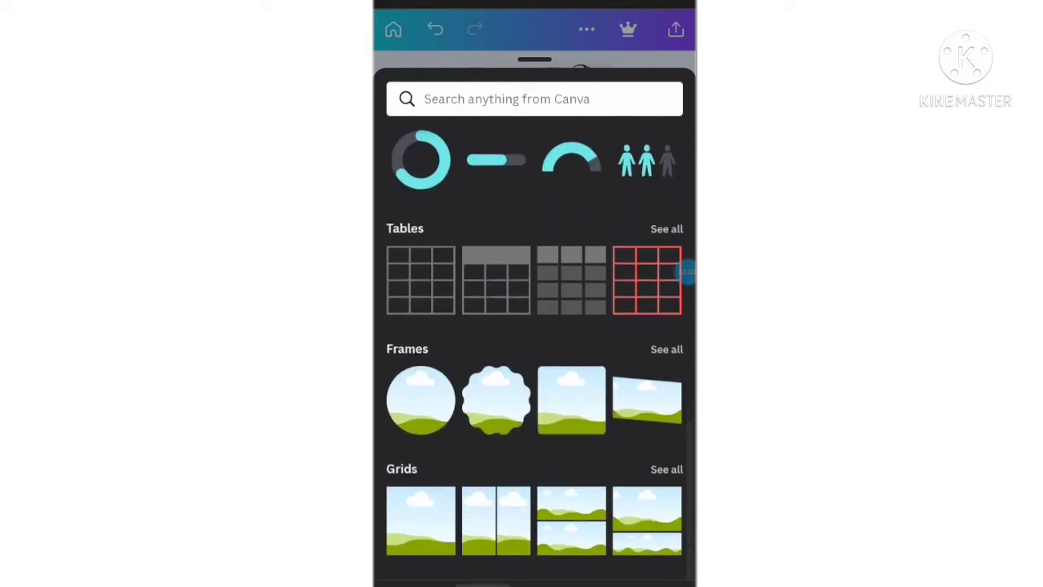
{"action": "scroll", "scroll_direction": "left", "scroll_amount": 3}
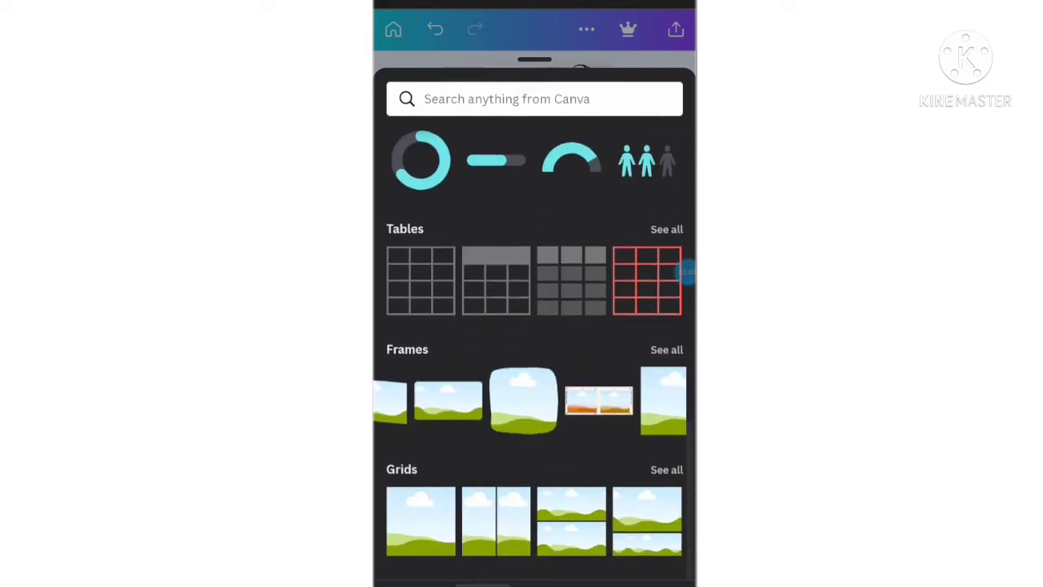
{"action": "scroll", "scroll_direction": "left", "scroll_amount": 3}
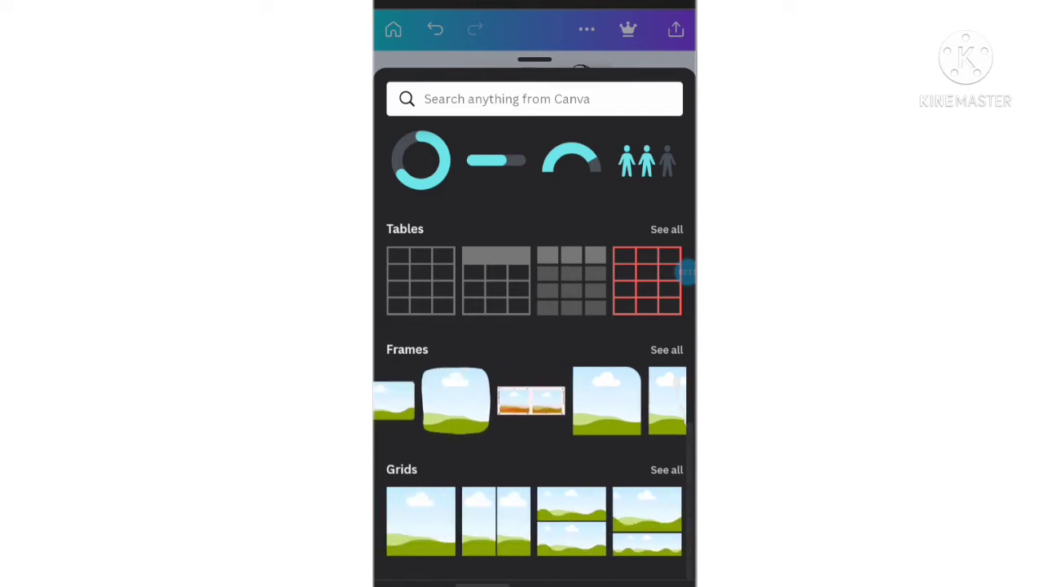
{"action": "left_click", "coordinate": [667, 349]}
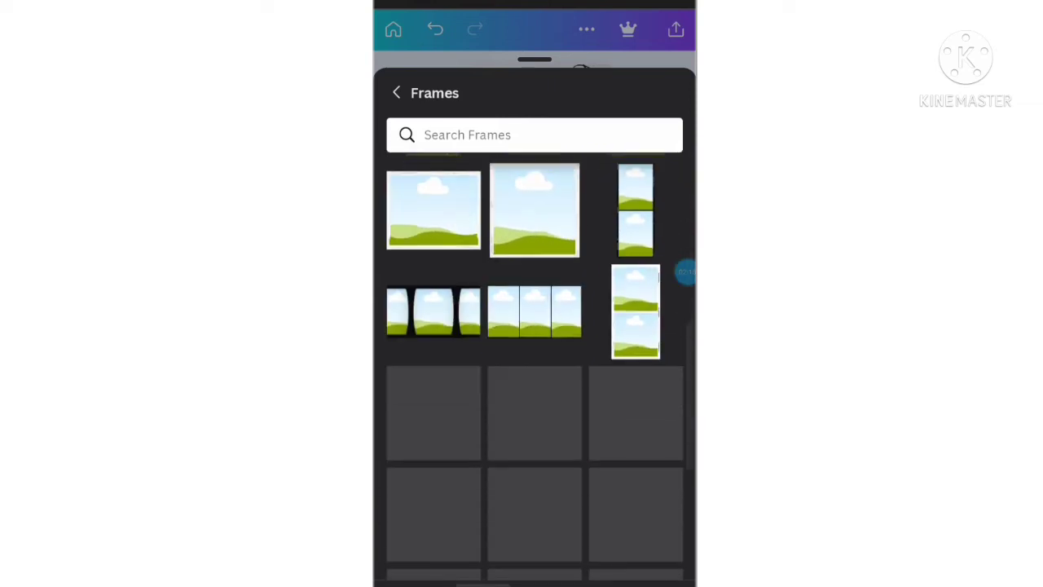
{"action": "scroll", "scroll_direction": "down", "scroll_amount": 3}
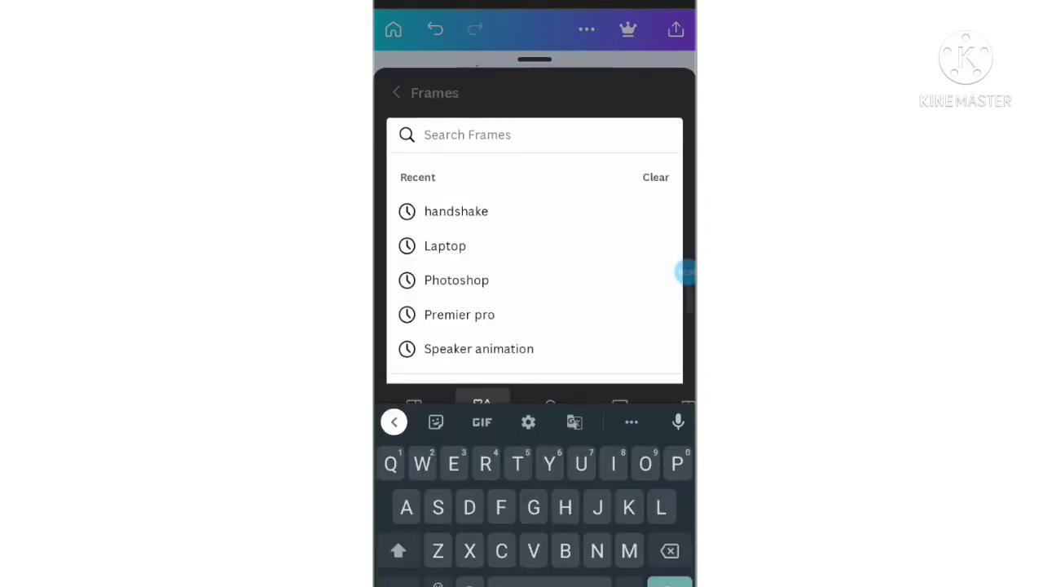
Search Frames for 'Heart frame' and position a heart frame over the design's right side.
{"action": "type", "text": "Heart"}
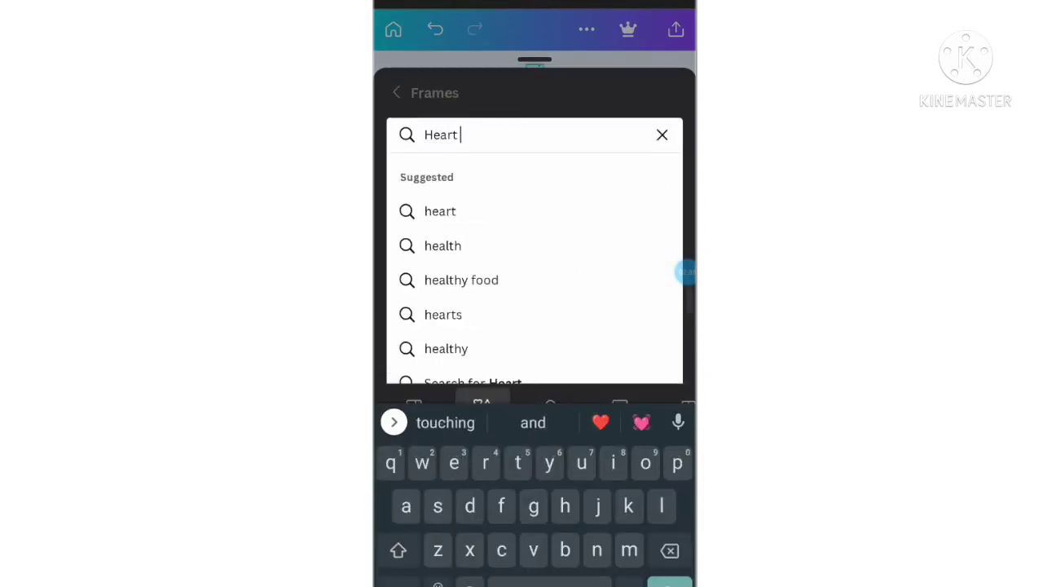
{"action": "type", "text": "frame"}
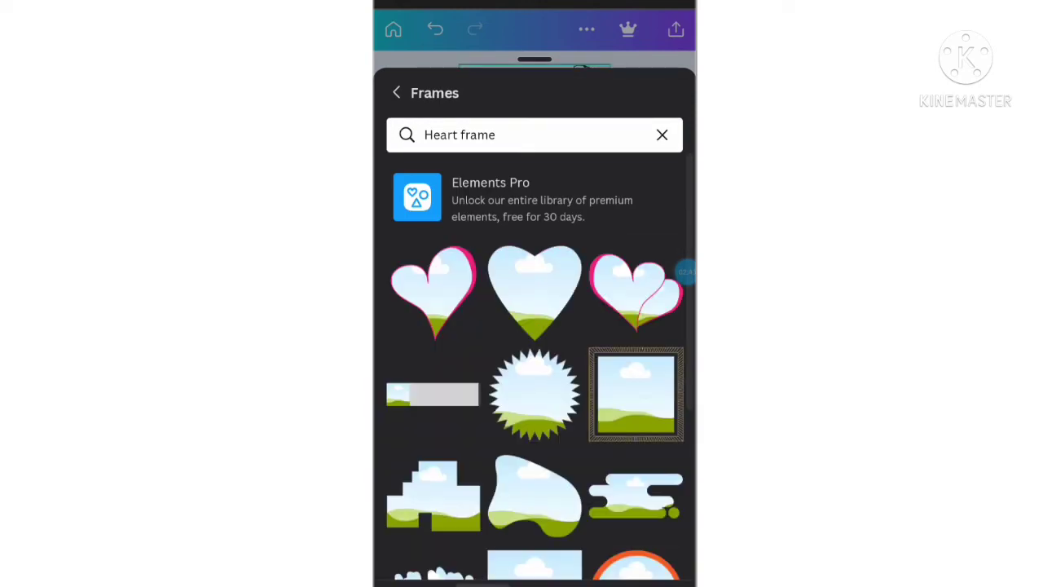
{"action": "scroll", "scroll_direction": "down", "scroll_amount": 3}
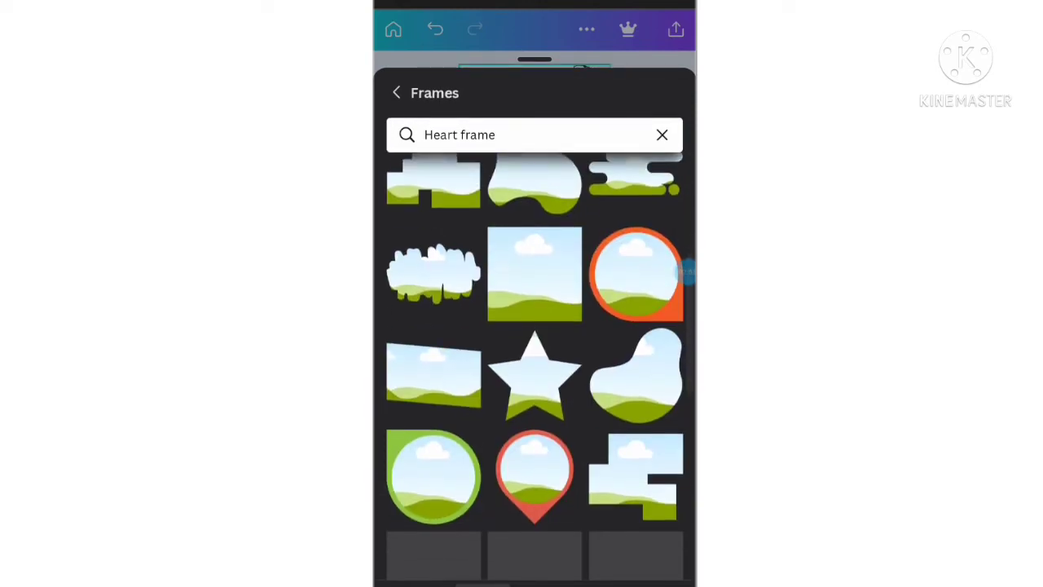
{"action": "scroll", "scroll_direction": "down", "scroll_amount": 3}
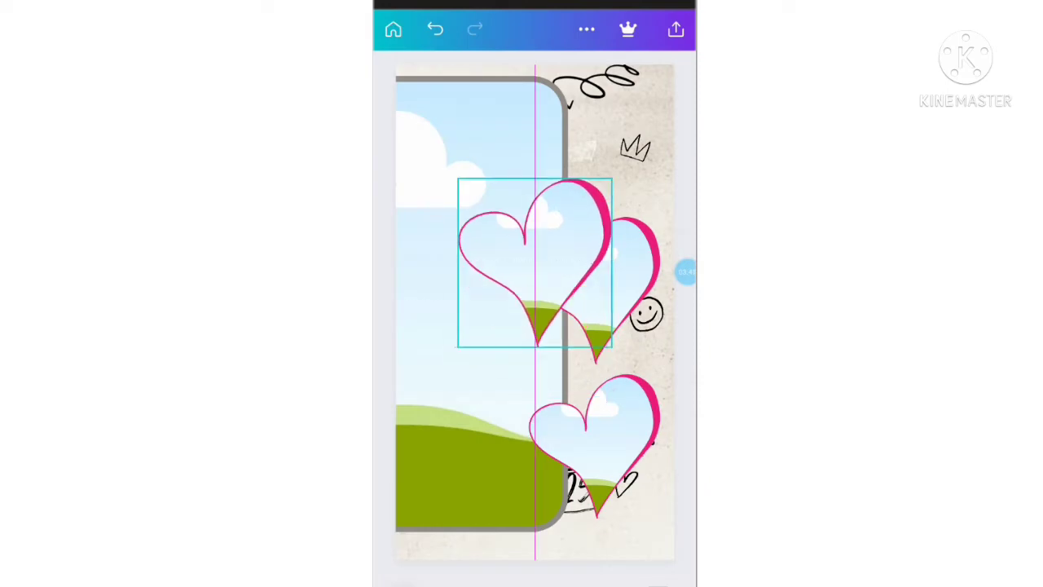
{"action": "left_click_drag", "start_coordinate": [535, 261], "coordinate": [595, 144]}
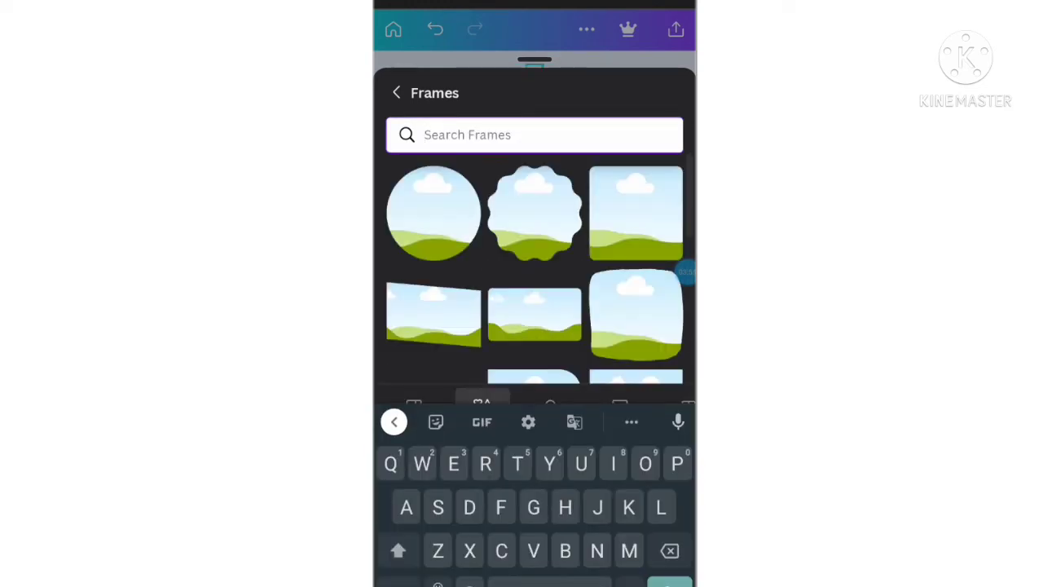
Search Elements for 'Model' across all content.
{"action": "type", "text": "M"}
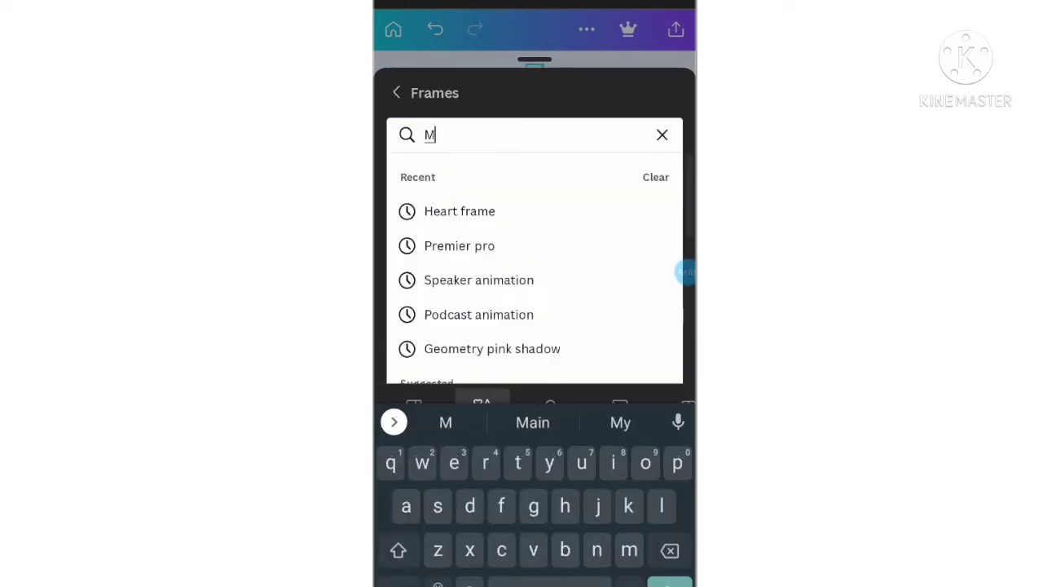
{"action": "type", "text": "odel"}
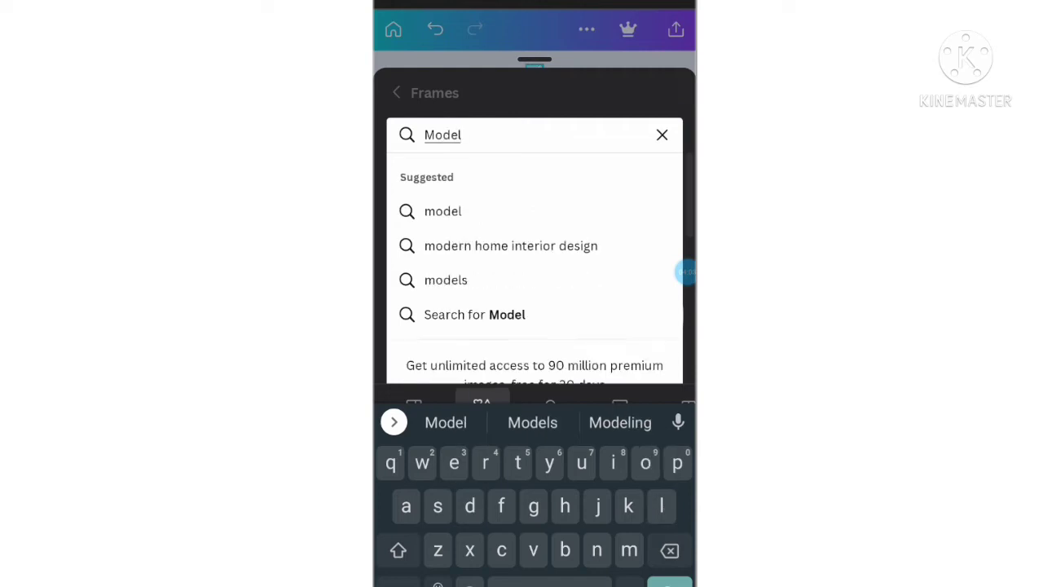
{"action": "key", "text": "enter"}
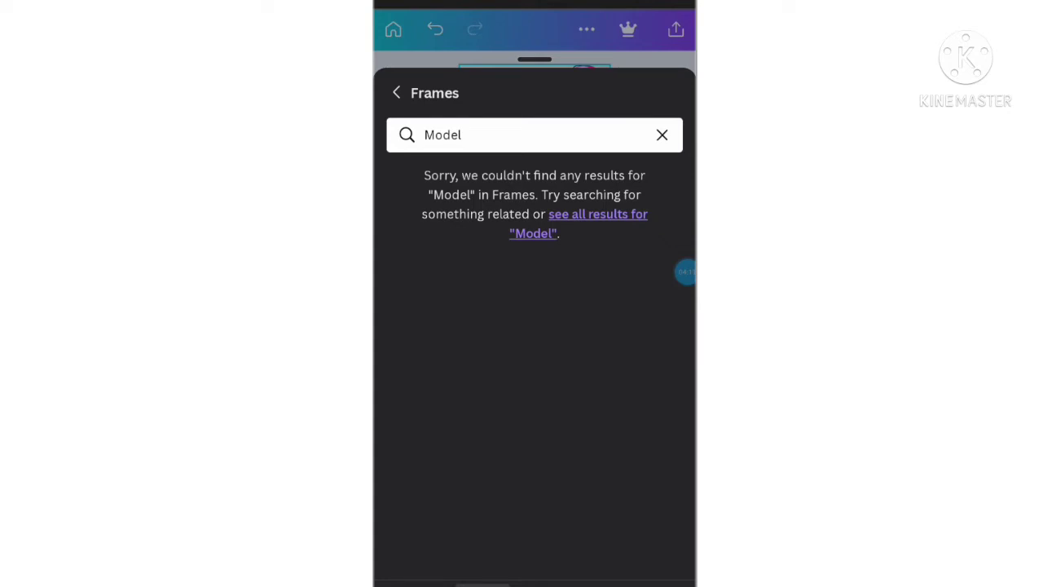
{"action": "left_click", "coordinate": [596, 223]}
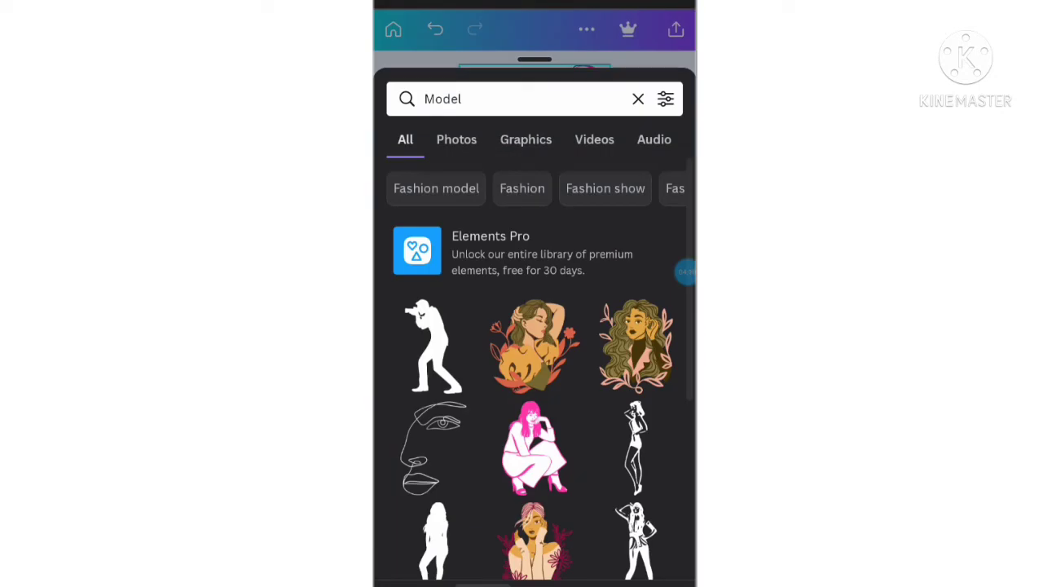
Narrow the Model results to Photos and browse to the model photo for the large frame.
{"action": "scroll", "scroll_direction": "down", "scroll_amount": 3}
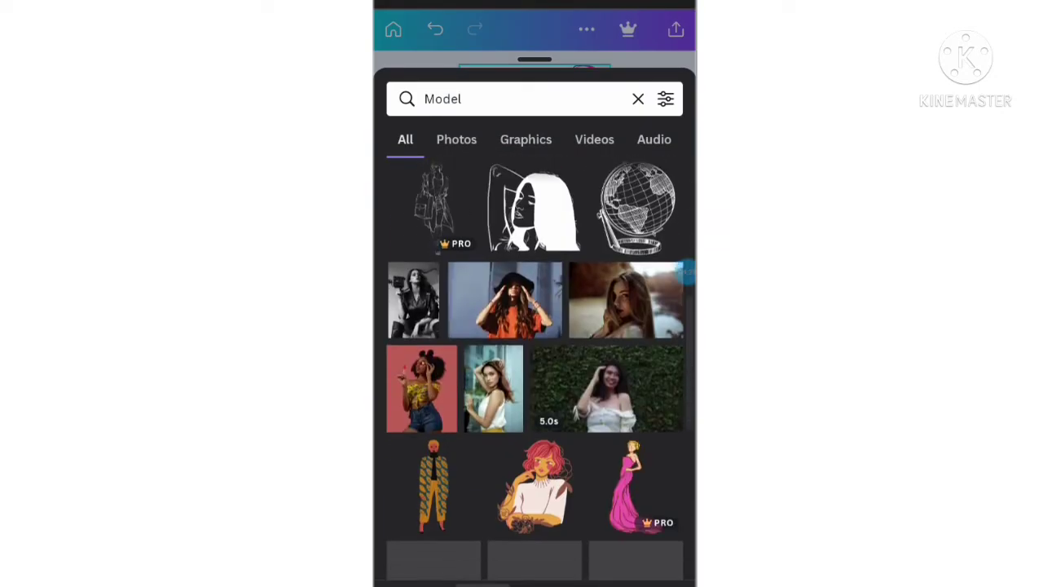
{"action": "scroll", "scroll_direction": "down", "scroll_amount": 3}
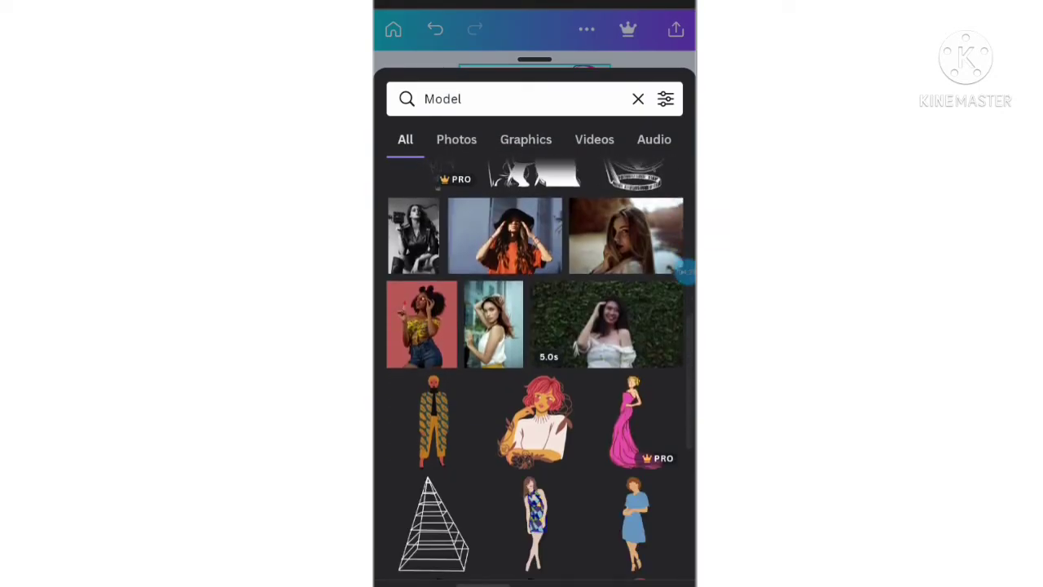
{"action": "left_click", "coordinate": [457, 140]}
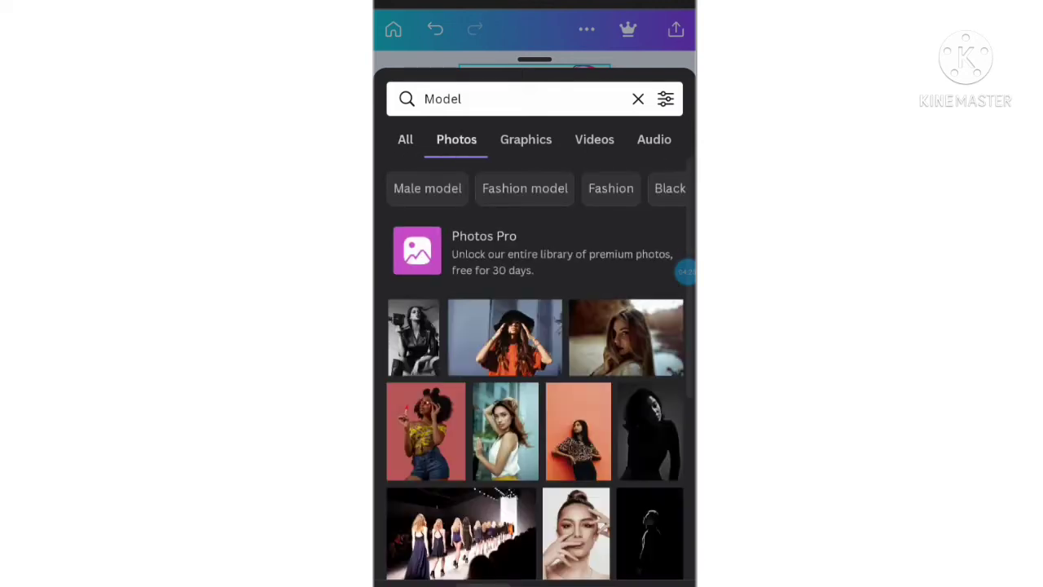
{"action": "scroll", "scroll_direction": "down", "scroll_amount": 3}
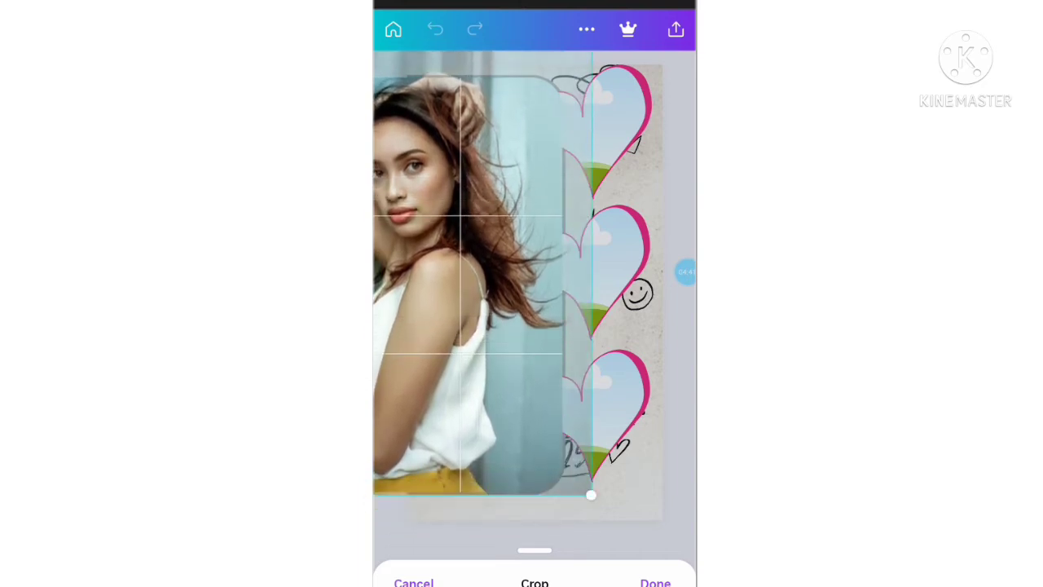
Reposition the model photo inside the large frame and confirm the crop.
{"action": "left_click_drag", "start_coordinate": [590, 496], "coordinate": [626, 535]}
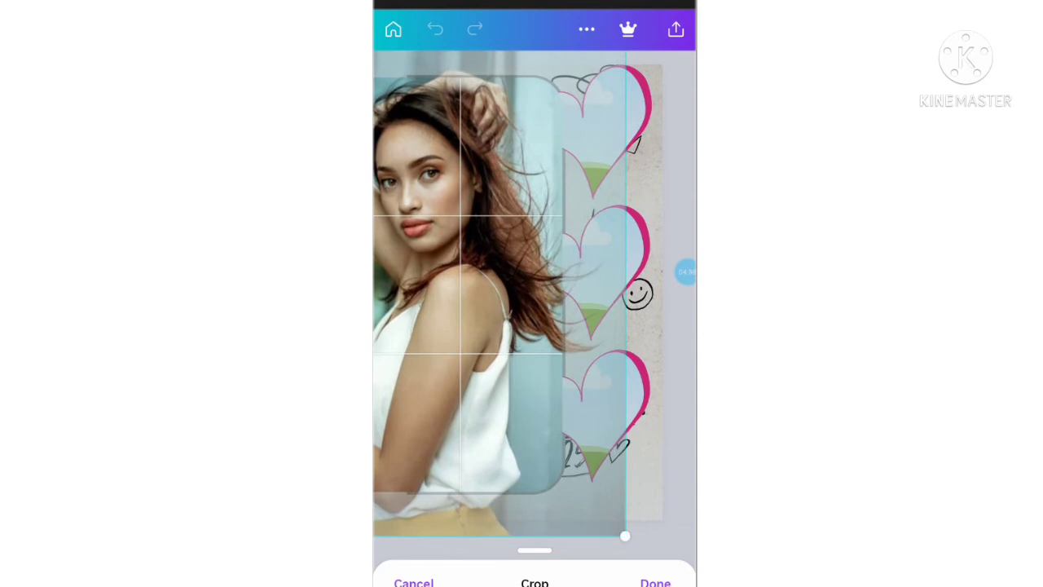
{"action": "left_click", "coordinate": [655, 582]}
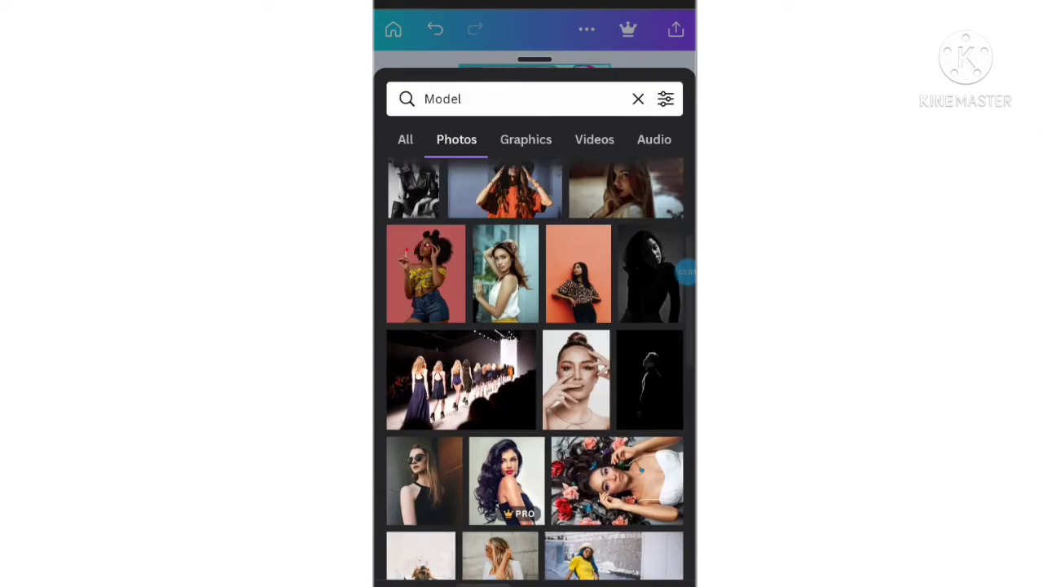
Fill the heart frames with the model photo and confirm close-up crops for the second and third hearts.
{"action": "left_click", "coordinate": [577, 378]}
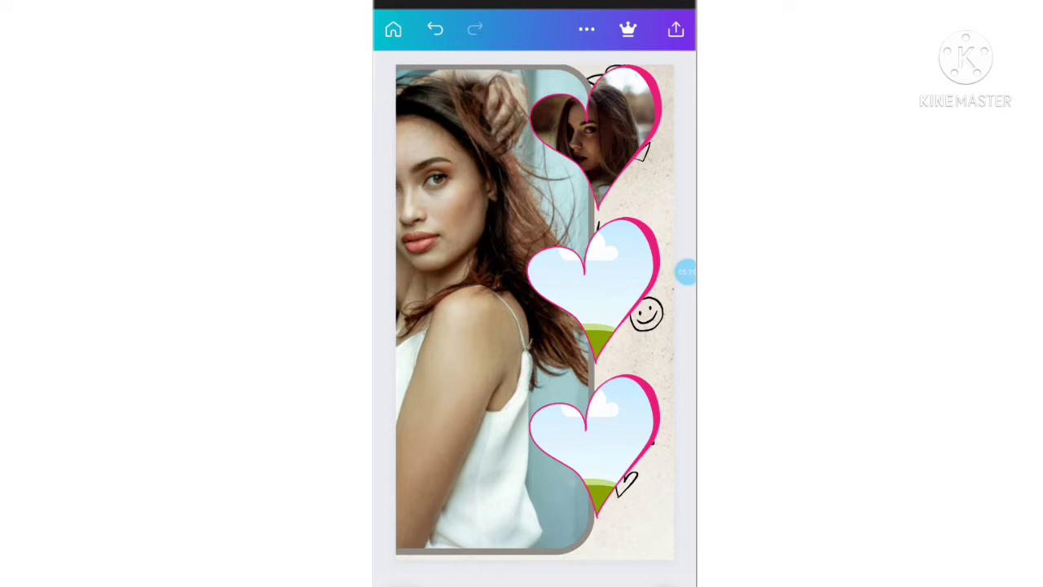
{"action": "left_click", "coordinate": [595, 134]}
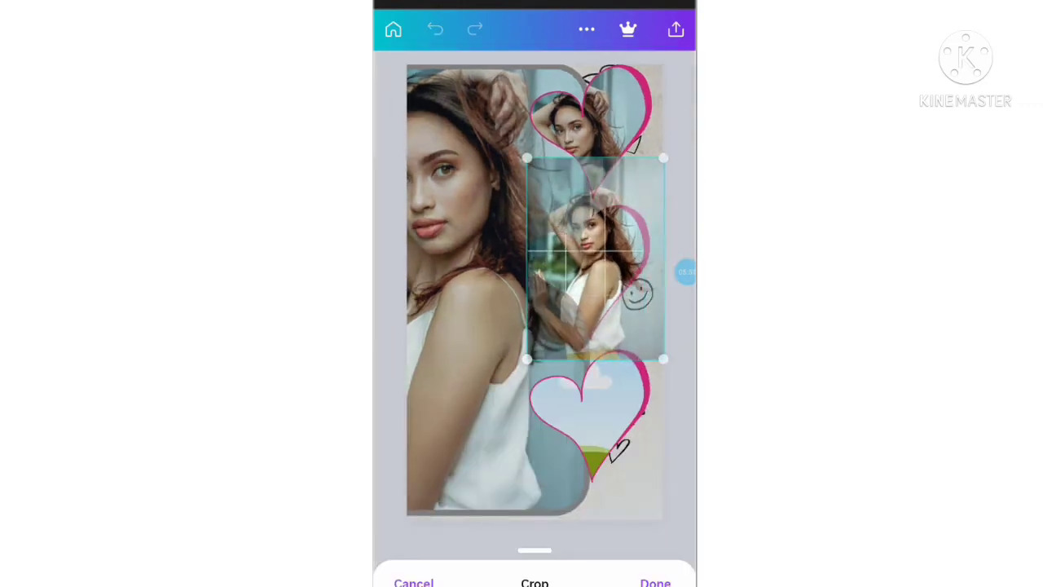
{"action": "left_click_drag", "start_coordinate": [595, 257], "coordinate": [595, 228]}
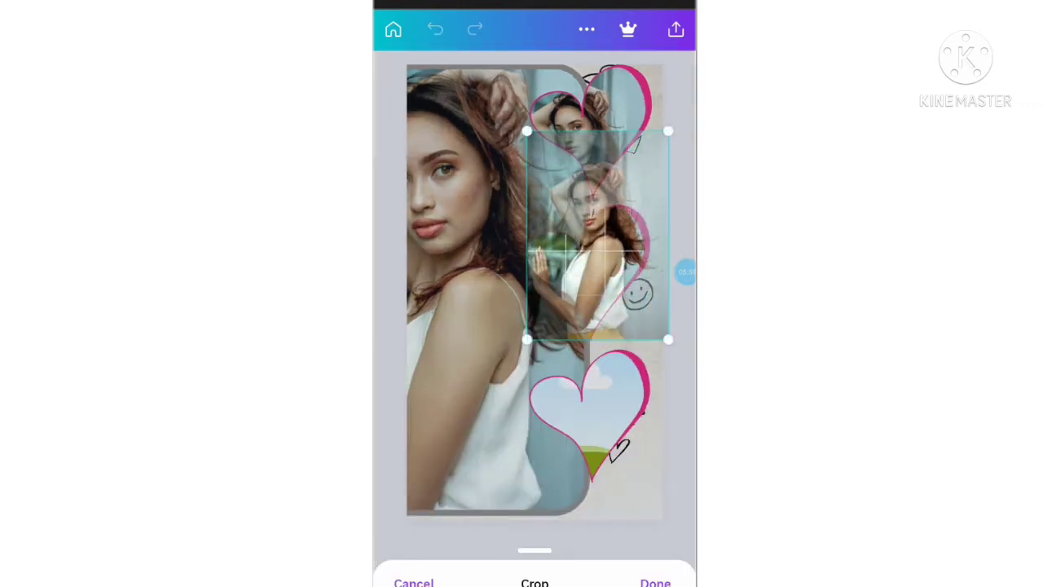
{"action": "left_click", "coordinate": [655, 582]}
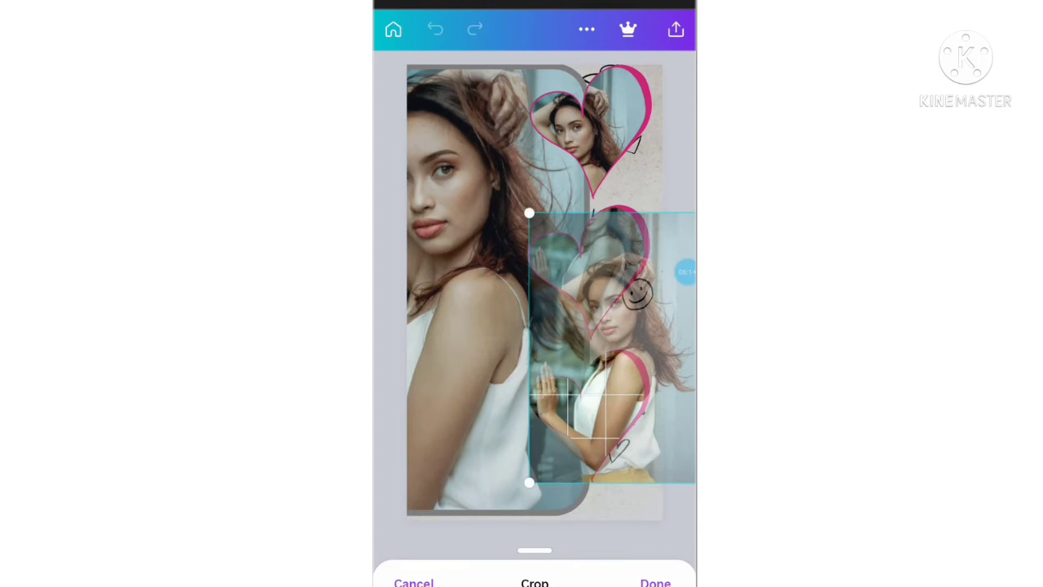
{"action": "left_click", "coordinate": [655, 582]}
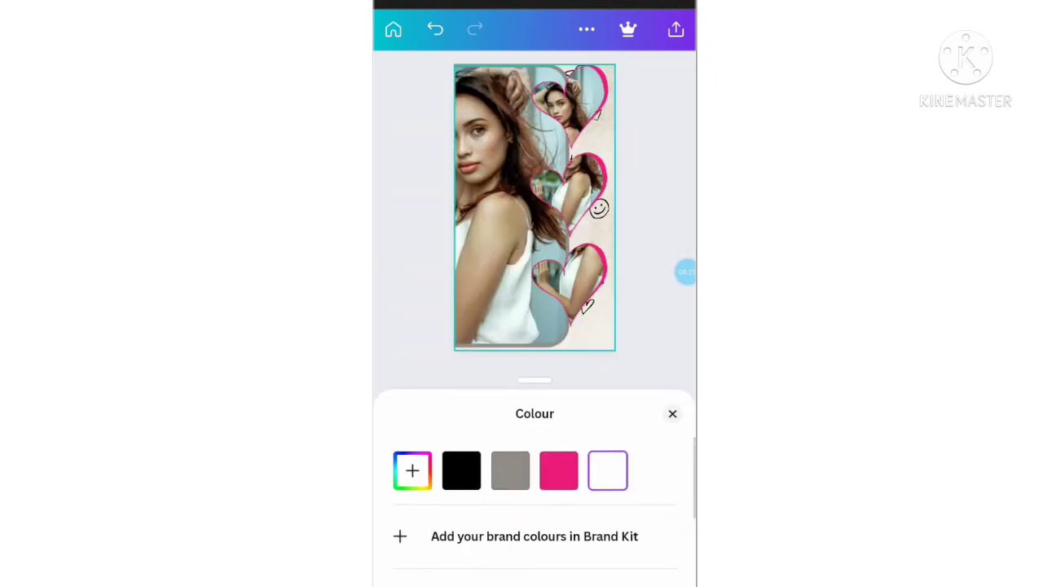
Make the design background black and close the colour choices.
{"action": "left_click", "coordinate": [557, 469]}
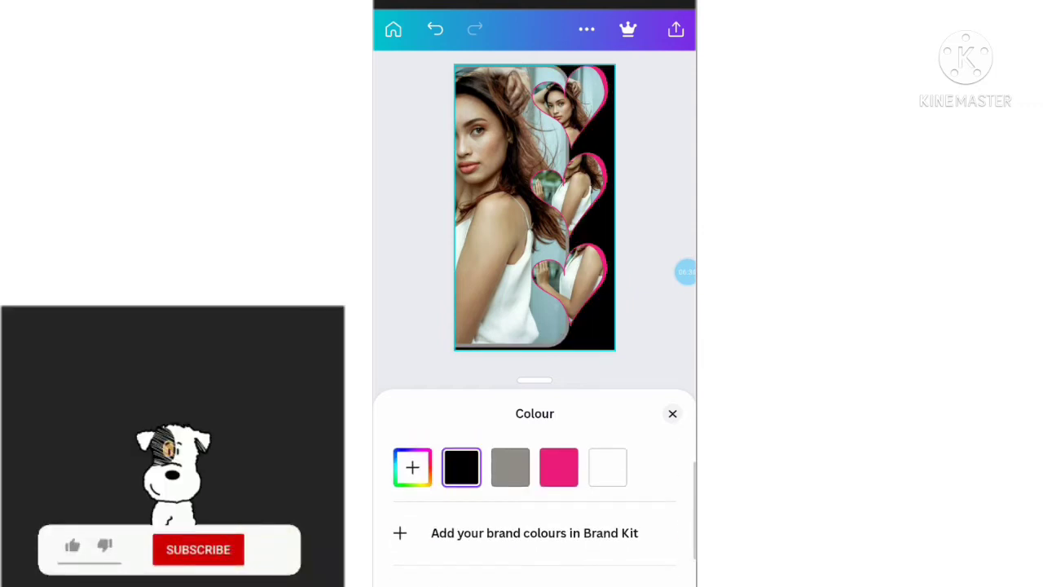
{"action": "left_click", "coordinate": [671, 414]}
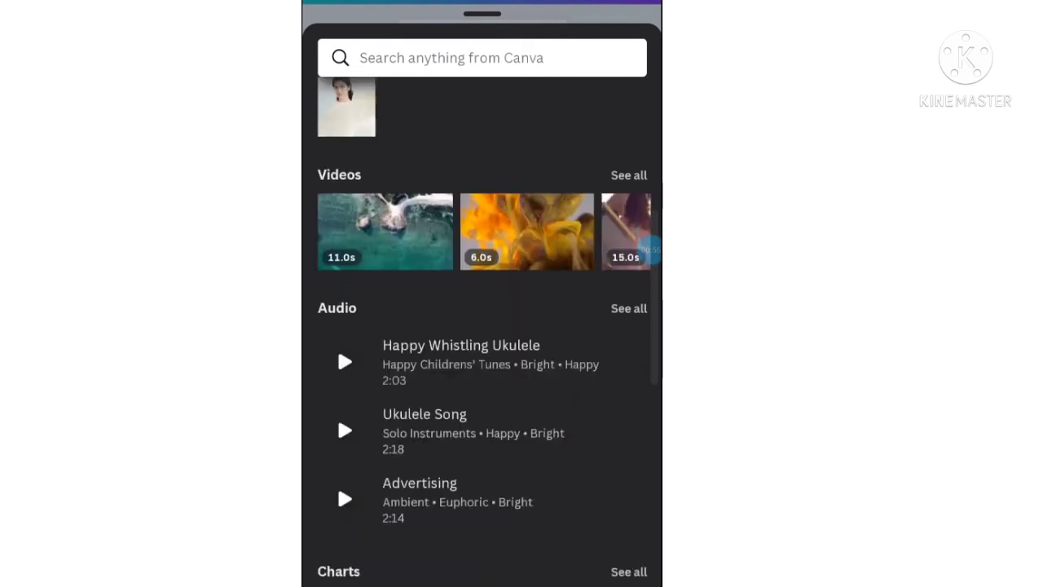
Add a rectangle frame to the second design and narrow it to the left portion.
{"action": "scroll", "scroll_direction": "down", "scroll_amount": 3}
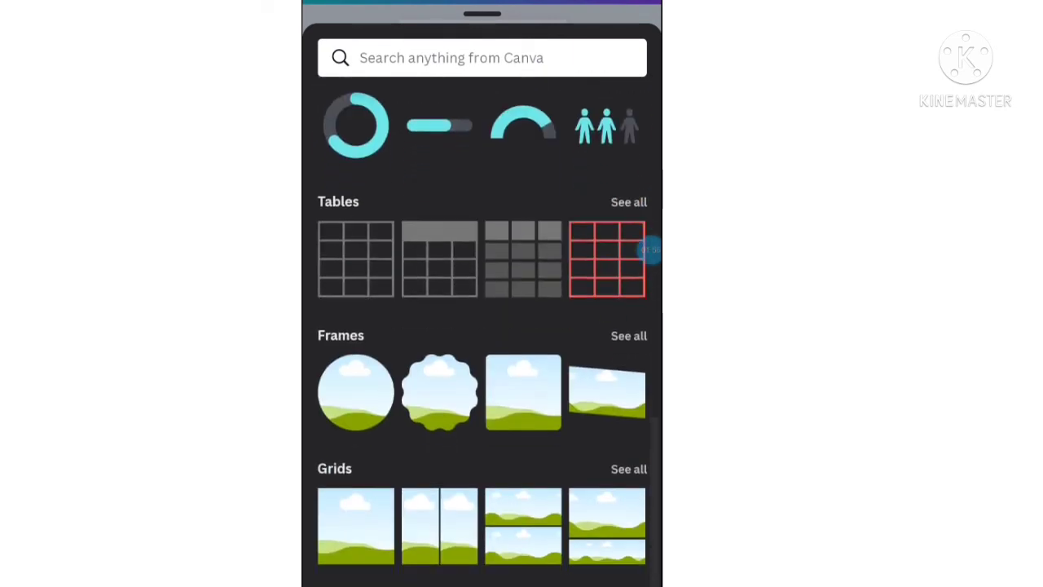
{"action": "left_click", "coordinate": [629, 470]}
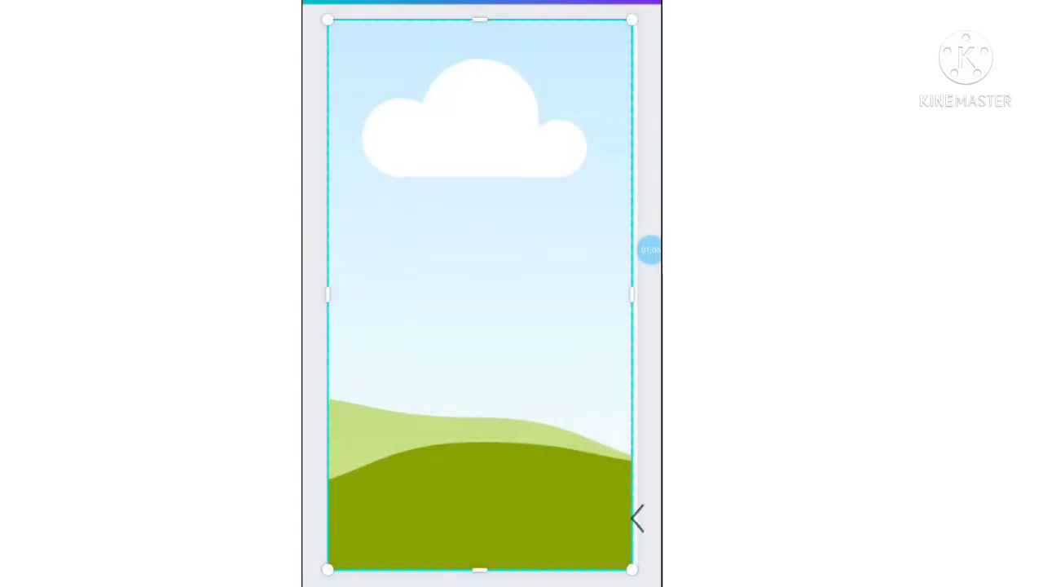
{"action": "left_click_drag", "start_coordinate": [633, 295], "coordinate": [532, 295]}
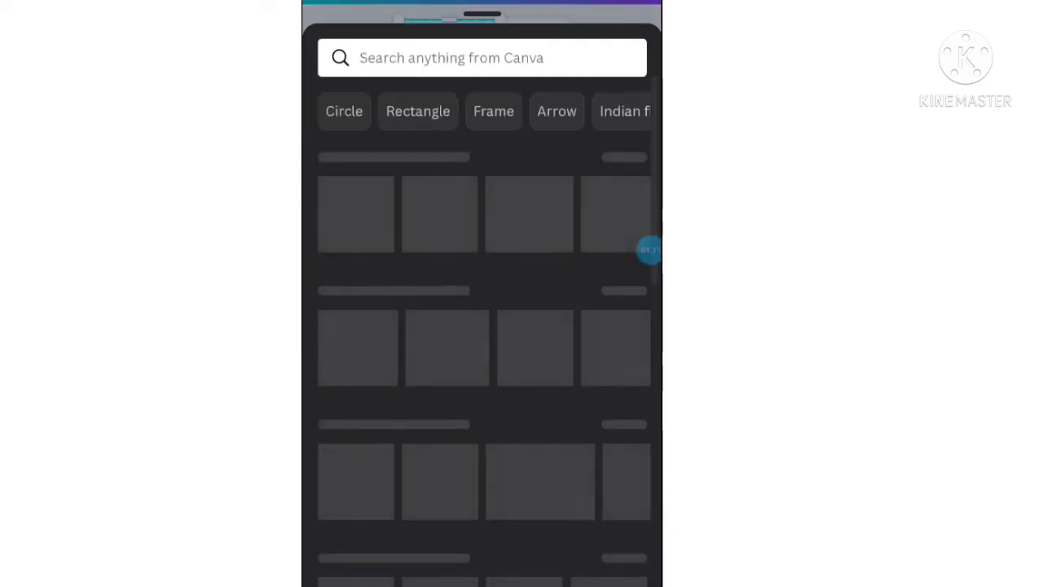
Arrange three circle frames in a column down the right side and start a 'Le' search.
{"action": "scroll", "scroll_direction": "down", "scroll_amount": 3}
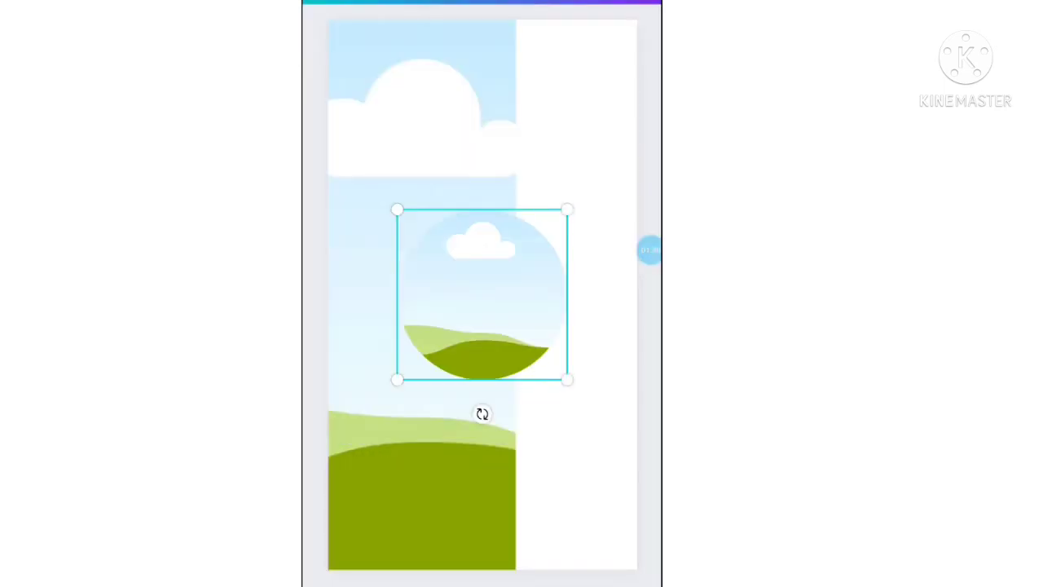
{"action": "left_click_drag", "start_coordinate": [483, 293], "coordinate": [551, 106]}
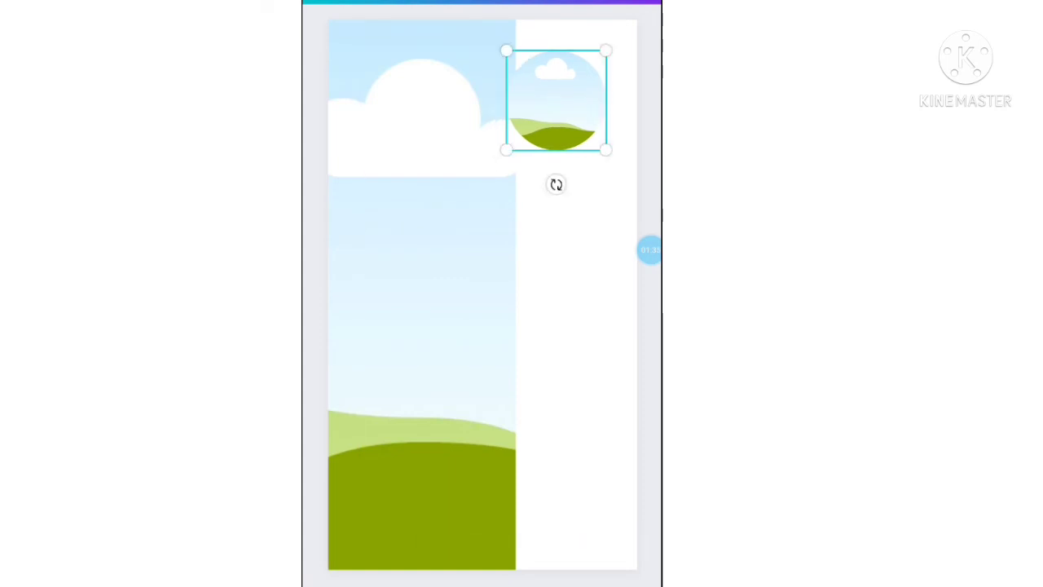
{"action": "left_click_drag", "start_coordinate": [555, 100], "coordinate": [546, 252]}
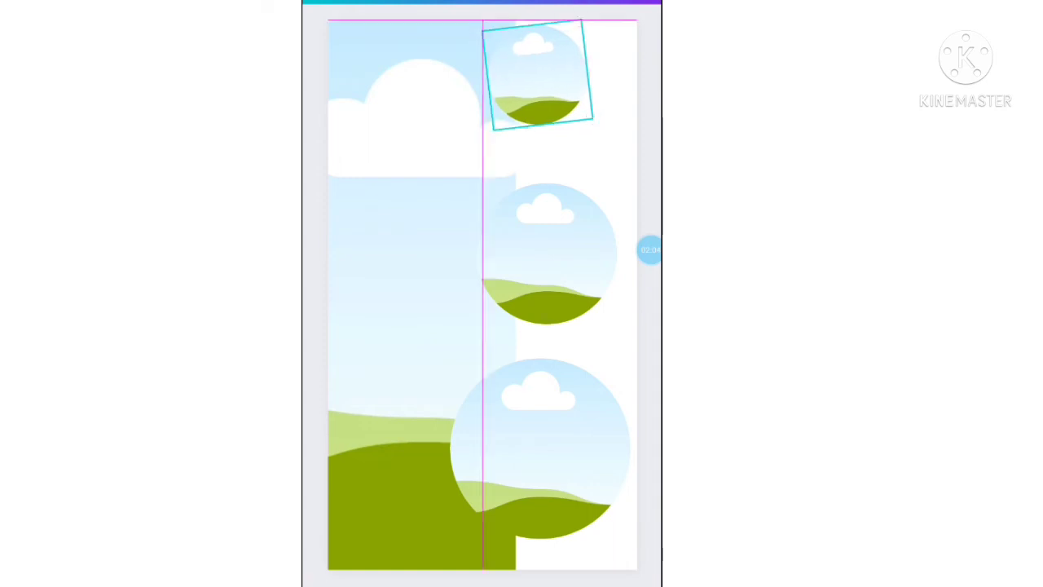
{"action": "left_click_drag", "start_coordinate": [538, 79], "coordinate": [541, 232]}
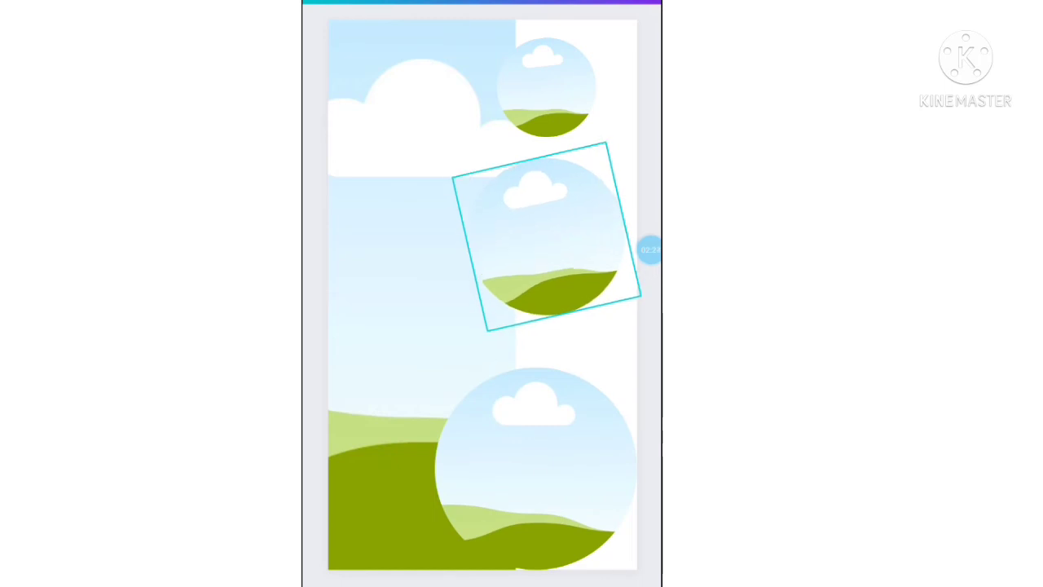
{"action": "type", "text": "Lehenga"}
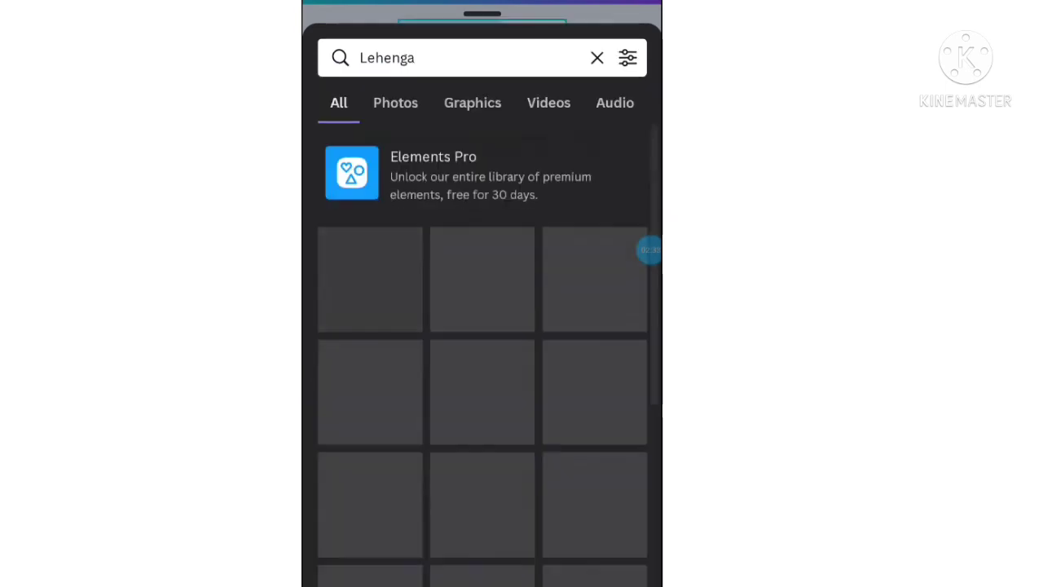
Narrow the 'Lehenga' results to Photos and browse down through the lehenga images.
{"action": "left_click", "coordinate": [395, 102]}
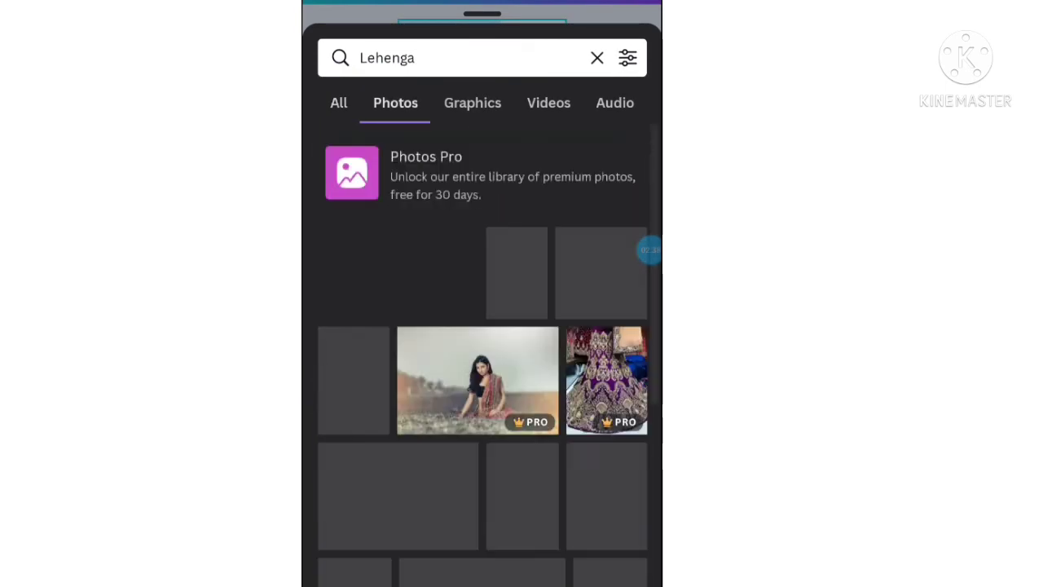
{"action": "scroll", "scroll_direction": "down", "scroll_amount": 3}
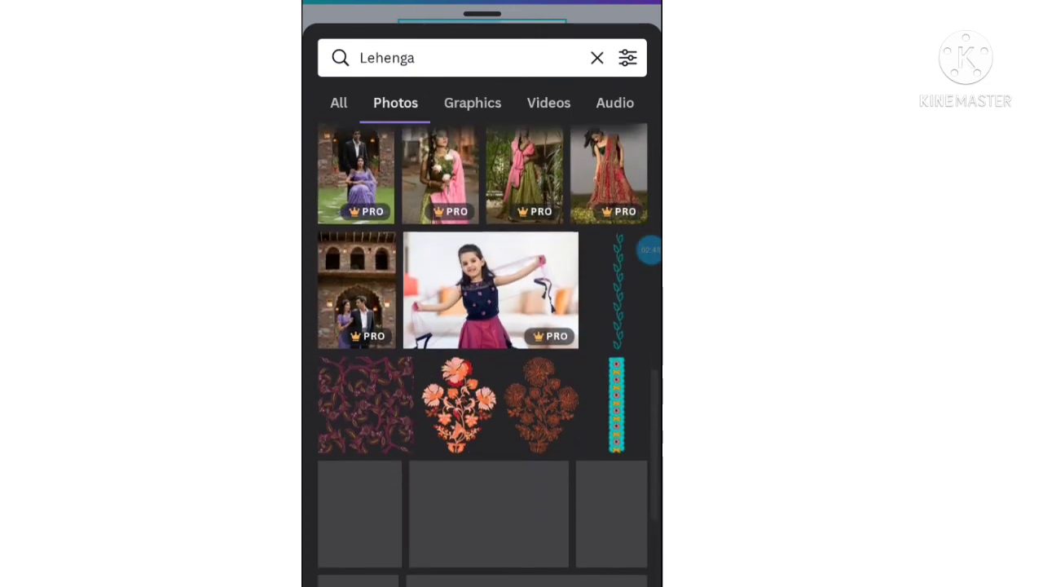
{"action": "scroll", "scroll_direction": "down", "scroll_amount": 3}
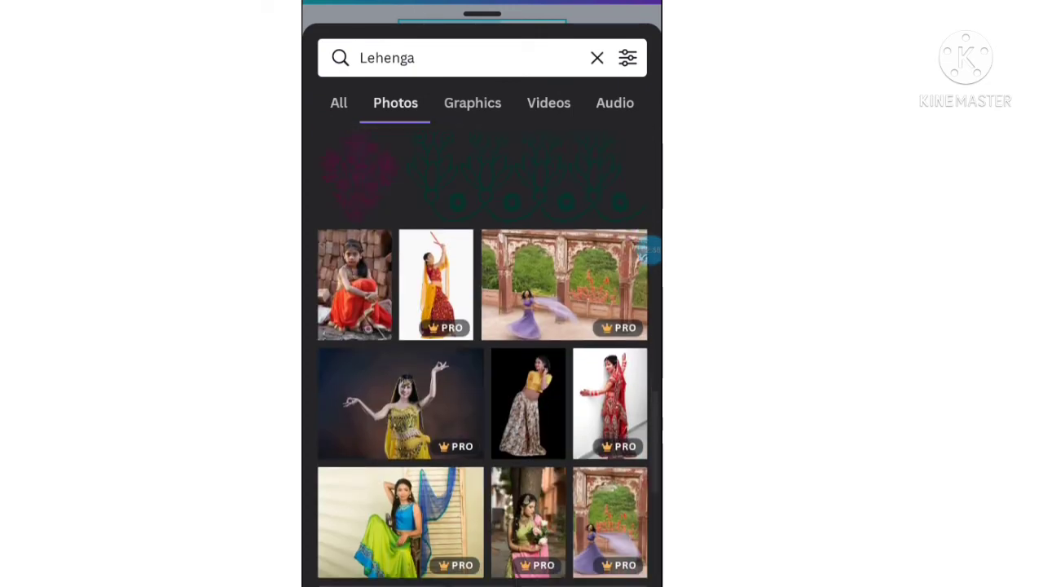
{"action": "scroll", "scroll_direction": "down", "scroll_amount": 3}
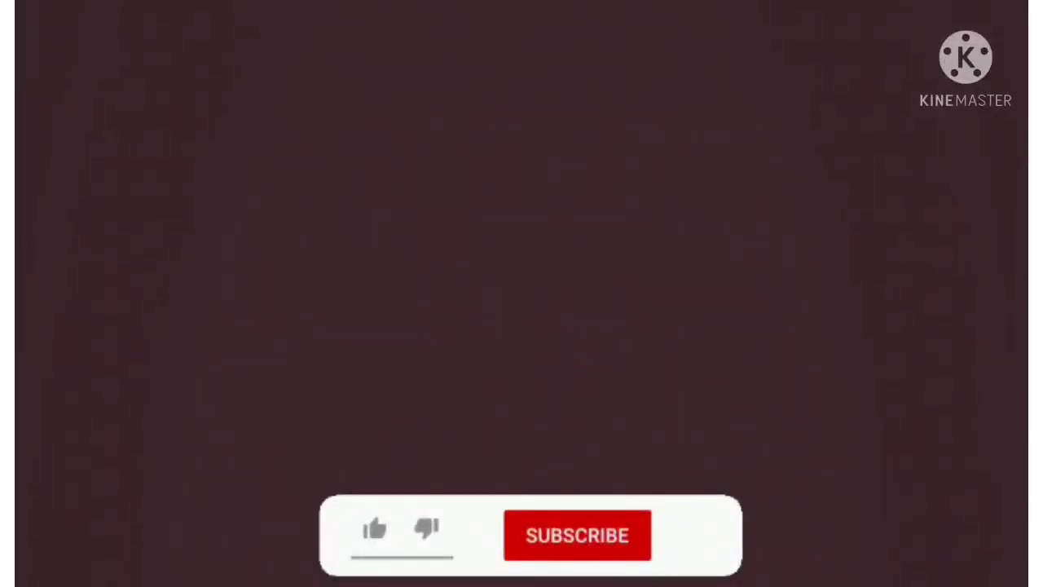
{"action": "left_click", "coordinate": [577, 535]}
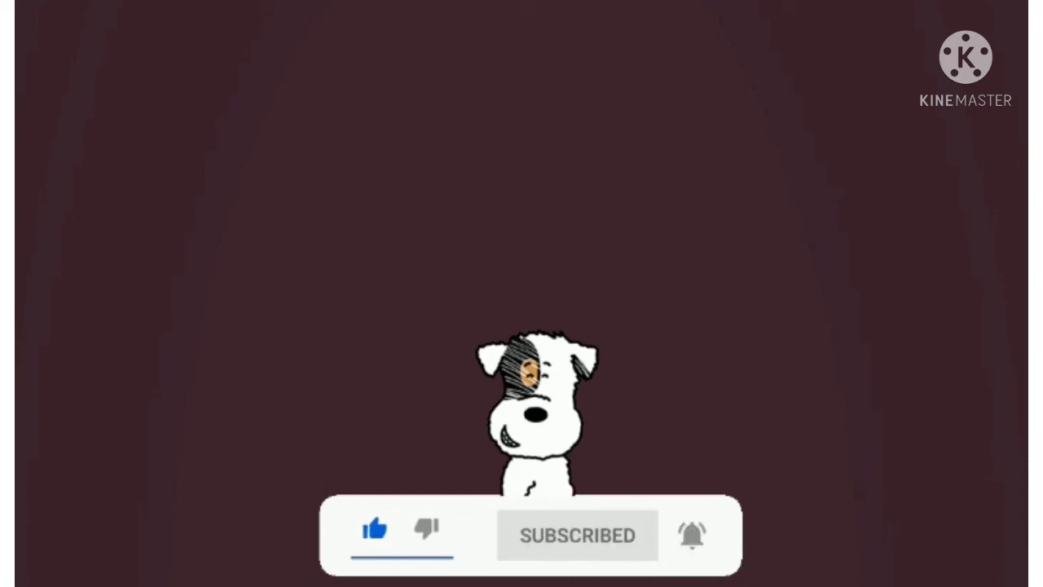